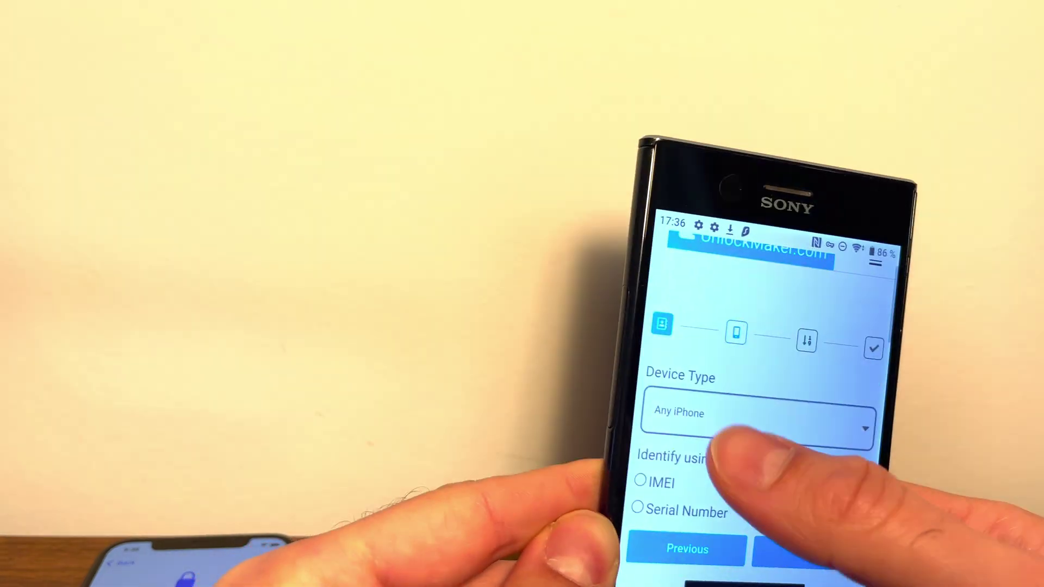
Step: Choose Any iPhone from the Device Type dropdown on the unlock request
click(757, 413)
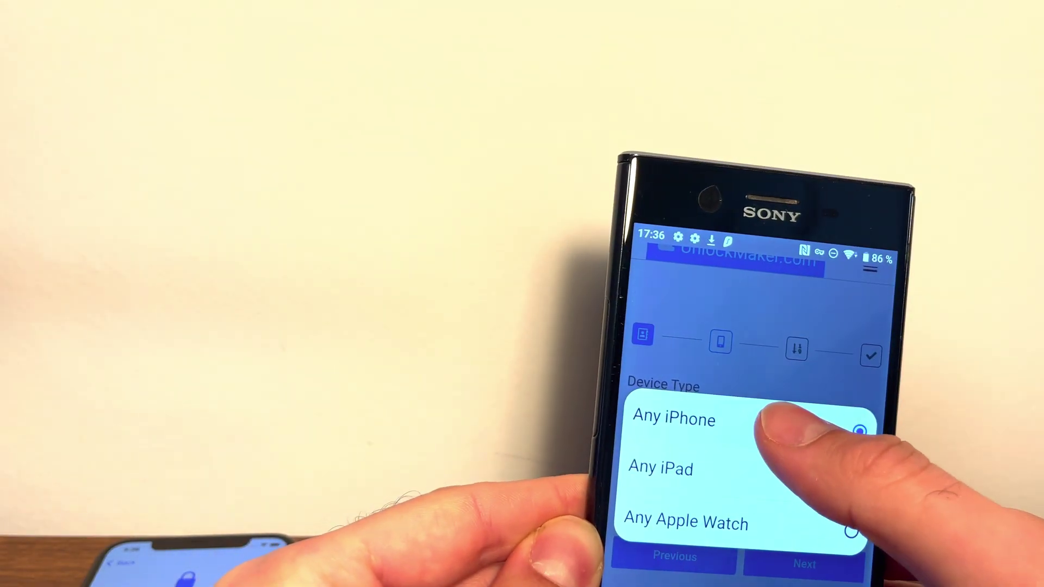
click(674, 419)
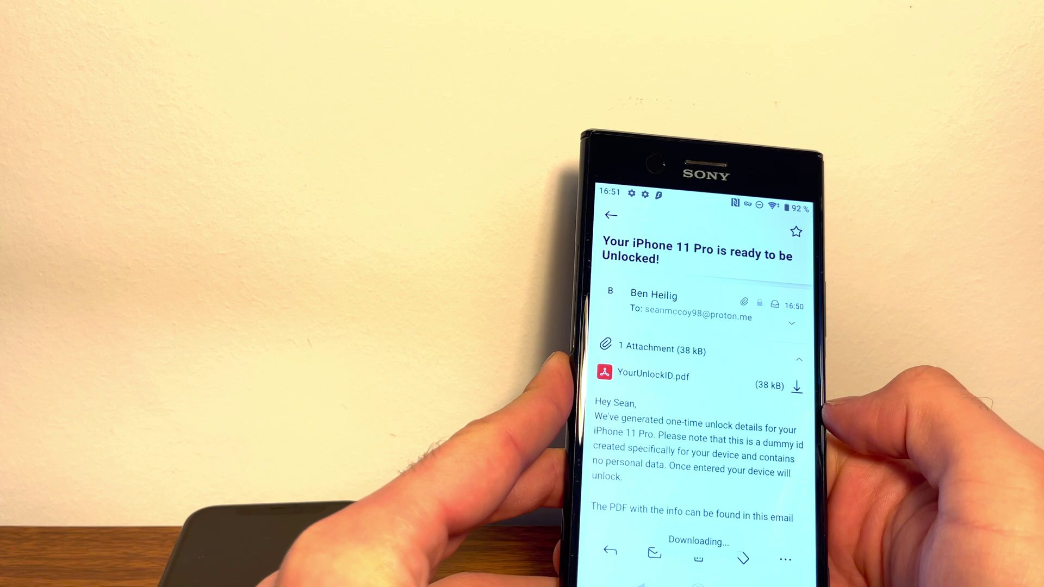
Step: Download the YourUnlockID.pdf attachment from the iPhone 11 Pro unlock email
click(654, 375)
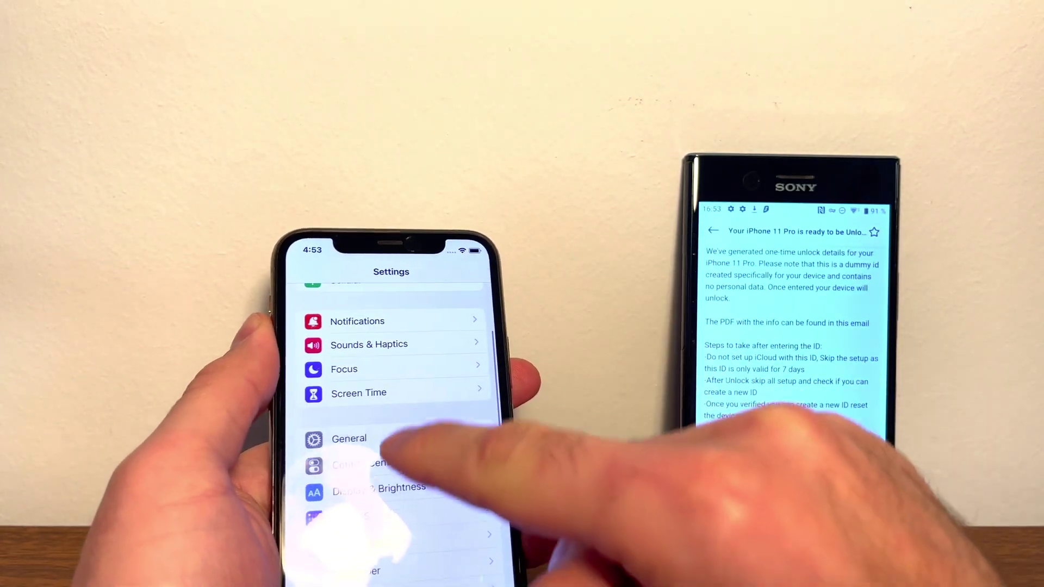
Step: Open the General page in the iPhone's Settings app
click(349, 439)
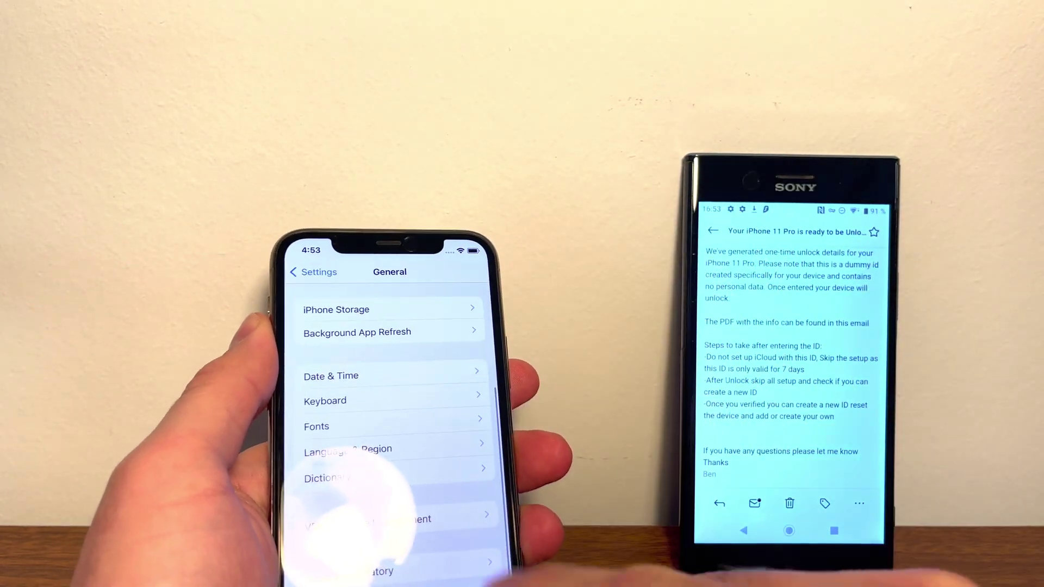